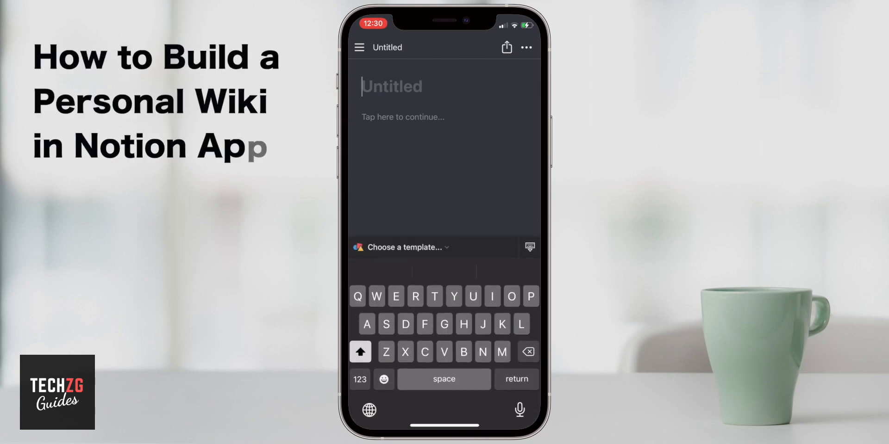
- Bring up the Getting Started on Mobile page in the Personal workspace
{"action": "type", "text": "Personal"}
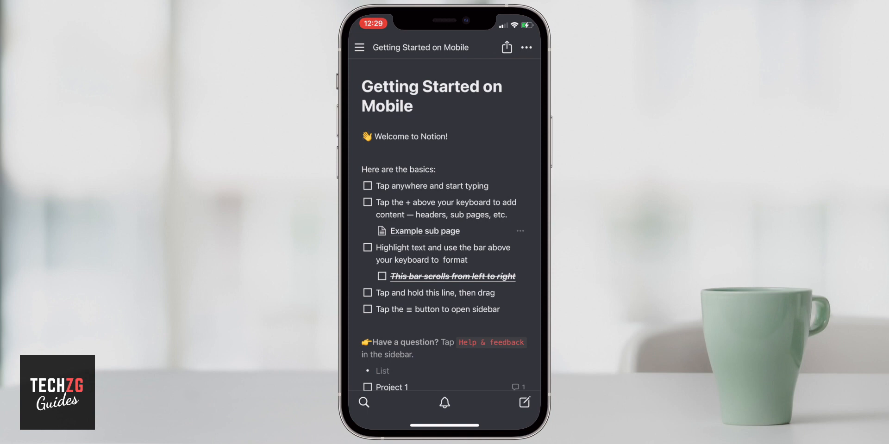
- Reveal the sidebar listing Getting Started on Mobile and Our Project for School
{"action": "scroll", "scroll_direction": "up", "scroll_amount": 3}
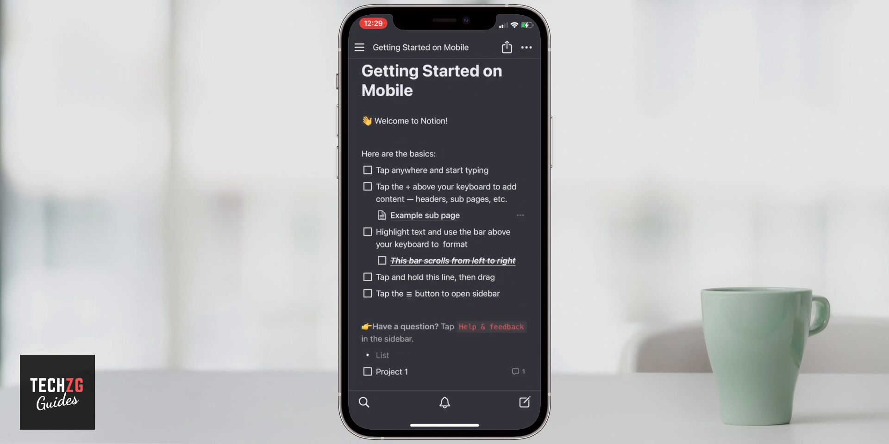
{"action": "left_click", "coordinate": [359, 48]}
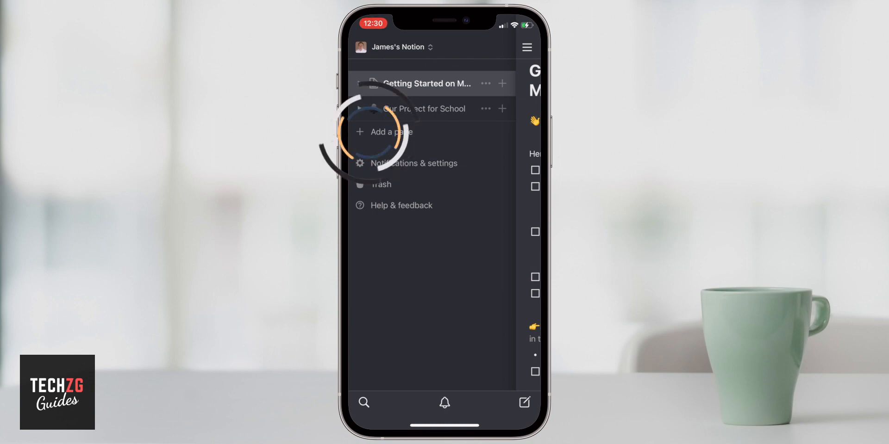
- Add a new Untitled page, browse the template list and cancel to keep it blank
{"action": "left_click", "coordinate": [390, 132]}
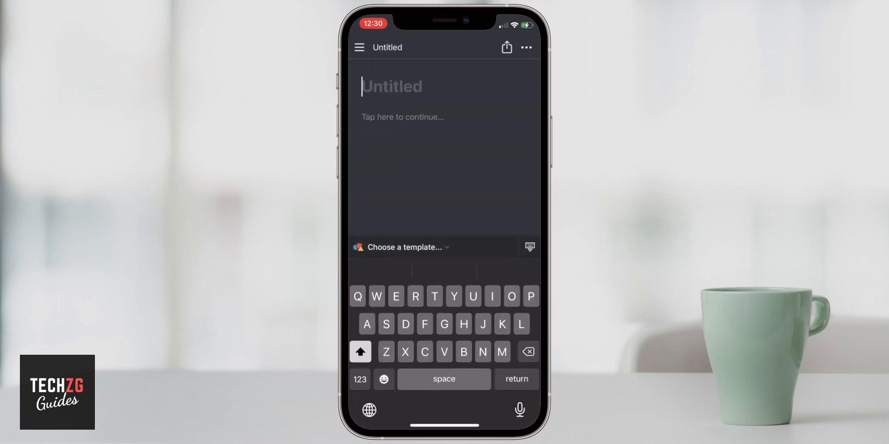
{"action": "left_click", "coordinate": [377, 247]}
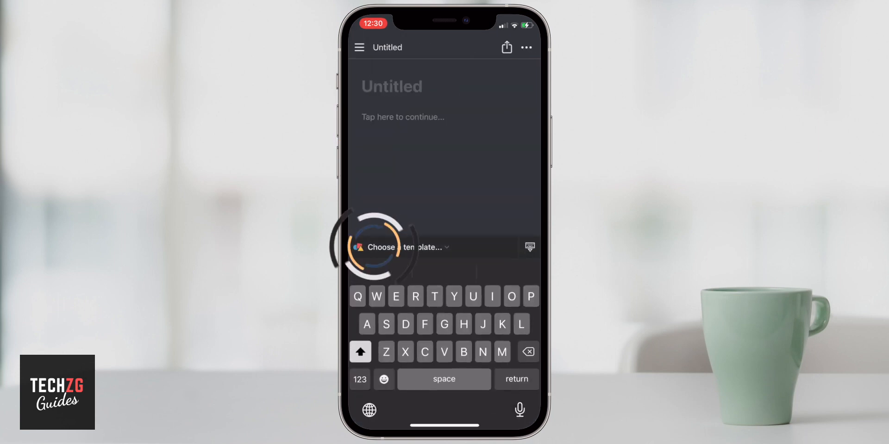
{"action": "left_click", "coordinate": [400, 248]}
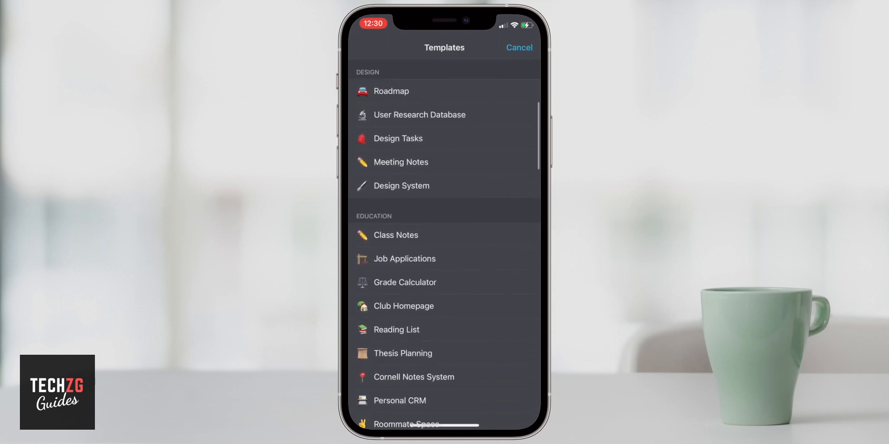
{"action": "scroll", "scroll_direction": "down", "scroll_amount": 3}
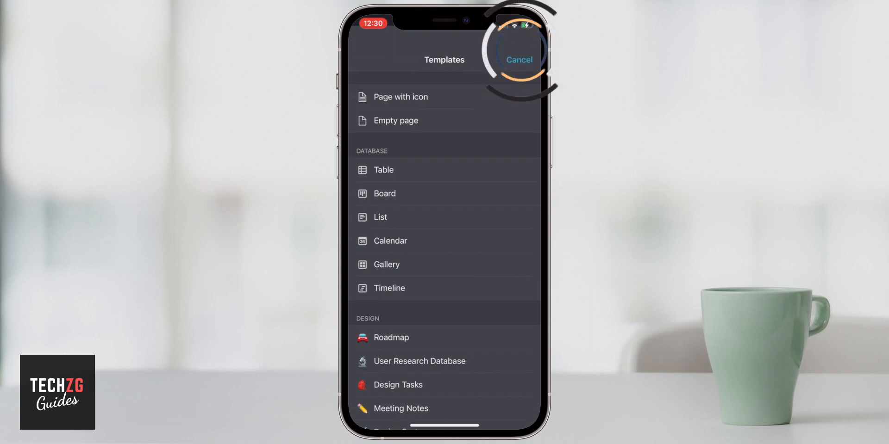
{"action": "left_click", "coordinate": [519, 59]}
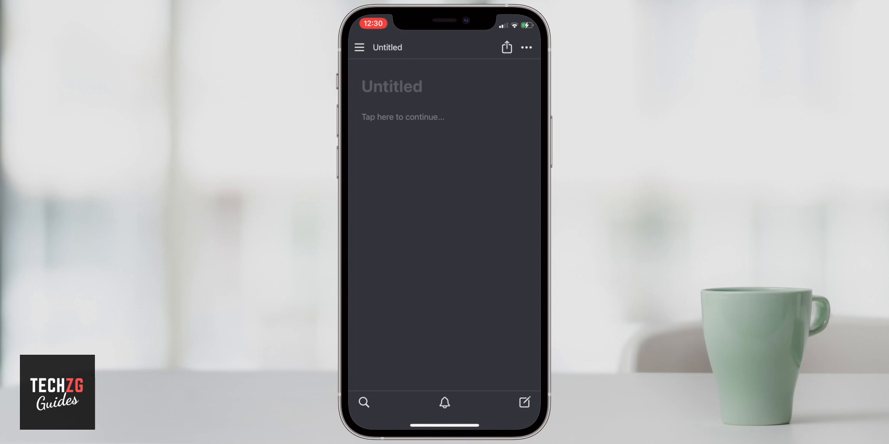
- Rename the Untitled page to 'James's Wiki' and move into the empty body
{"action": "left_click", "coordinate": [390, 86]}
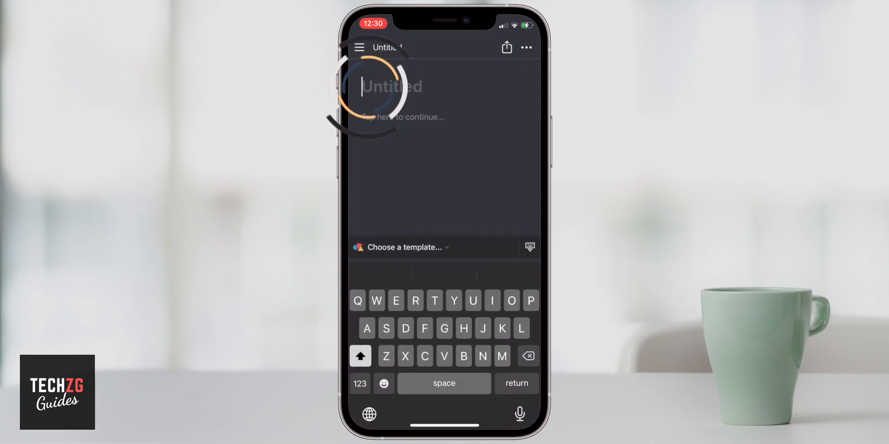
{"action": "type", "text": "Personal"}
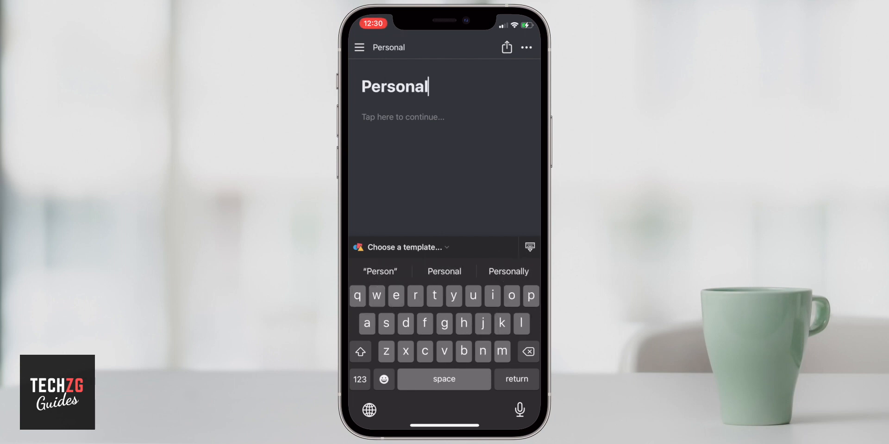
{"action": "type", "text": "Wiki"}
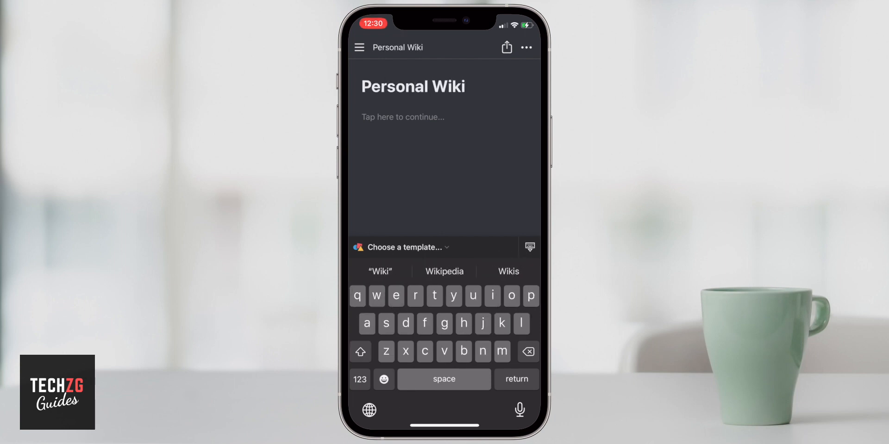
{"action": "left_click", "coordinate": [526, 351]}
{"action": "type", "text": "James’s"}
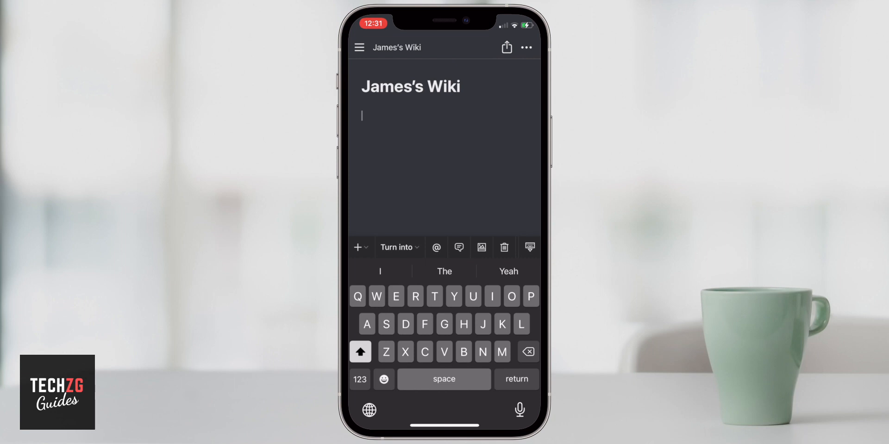
- Insert a Heading 1 block reading Work
{"action": "left_click", "coordinate": [361, 247]}
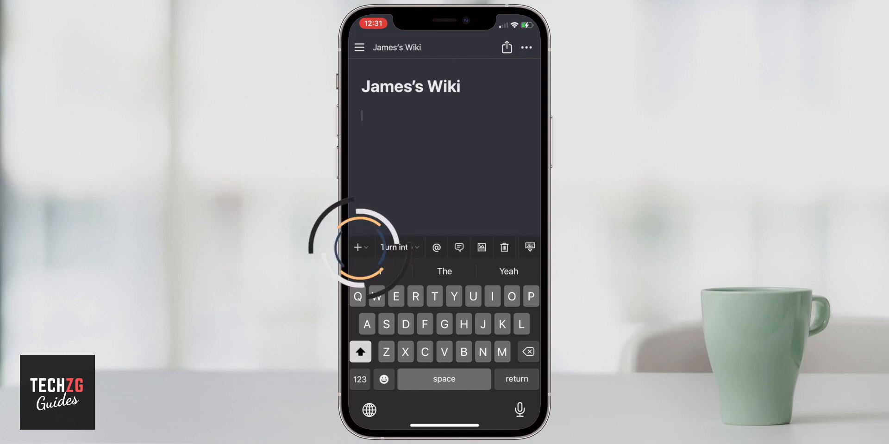
{"action": "left_click", "coordinate": [357, 247]}
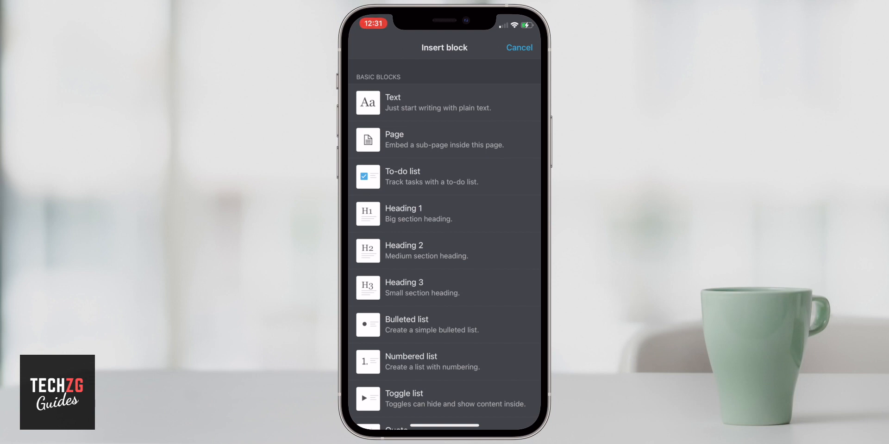
{"action": "left_click", "coordinate": [445, 213]}
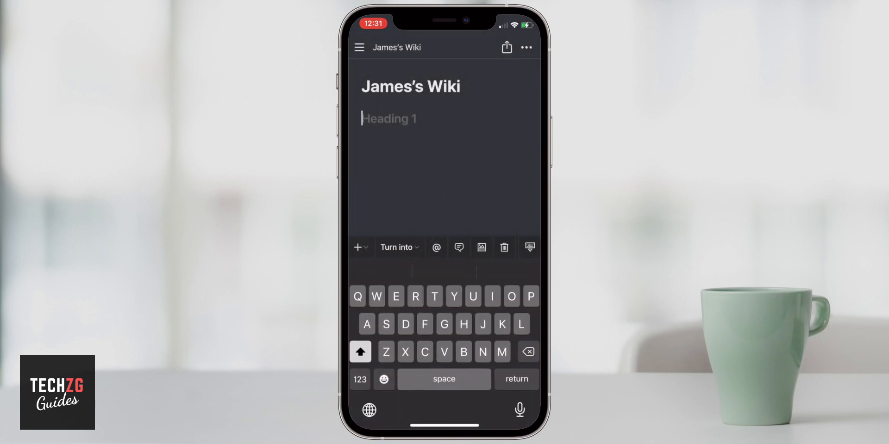
{"action": "type", "text": "Work"}
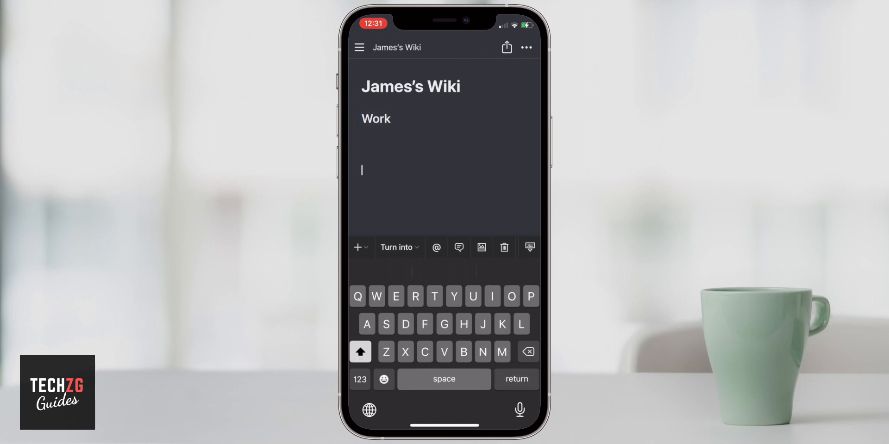
- Add a second Heading 1, correcting the typo 'Gealth' to Health
{"action": "left_click", "coordinate": [358, 247]}
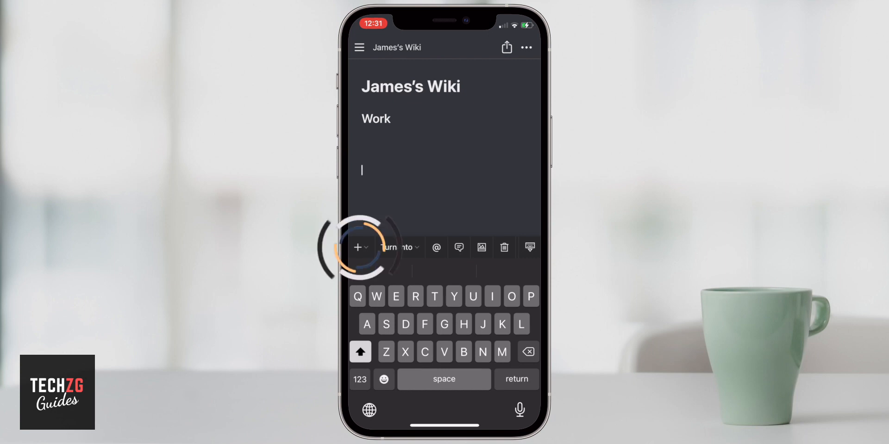
{"action": "left_click", "coordinate": [358, 247]}
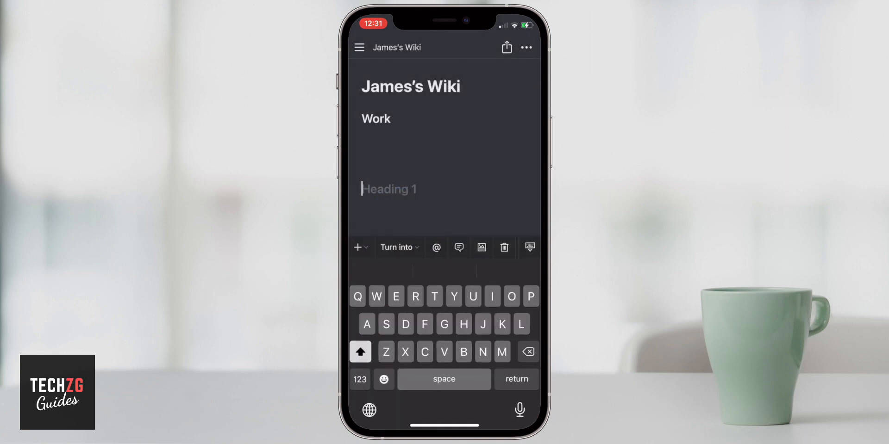
{"action": "type", "text": "Gealth"}
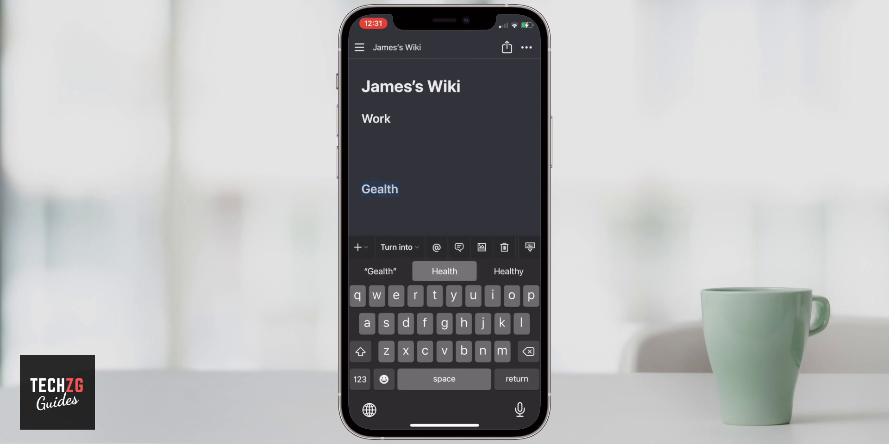
{"action": "left_click", "coordinate": [444, 271]}
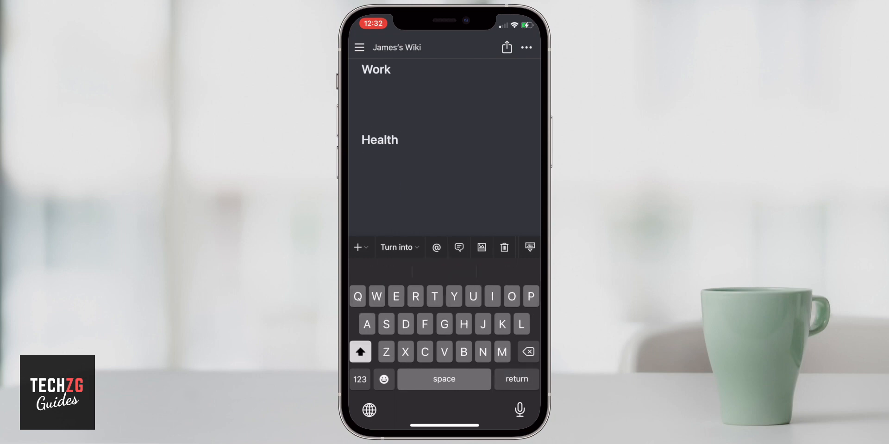
- Add a third Heading 1 reading Tasks and remove the blank lines between headings
{"action": "left_click", "coordinate": [357, 247]}
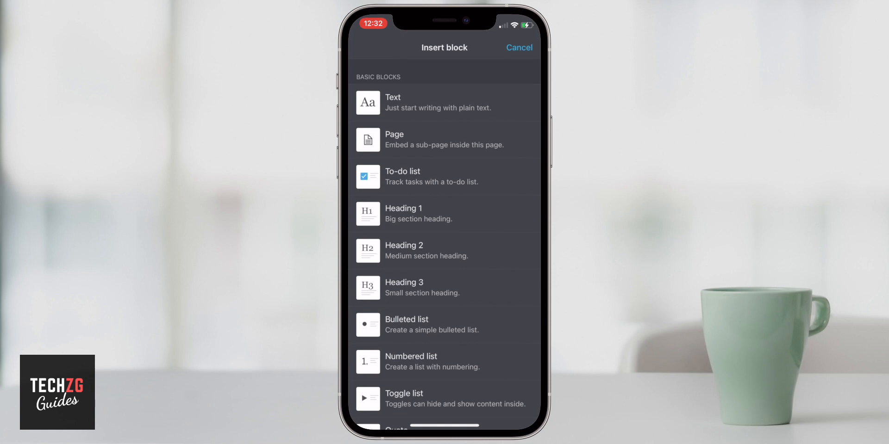
{"action": "left_click", "coordinate": [397, 214]}
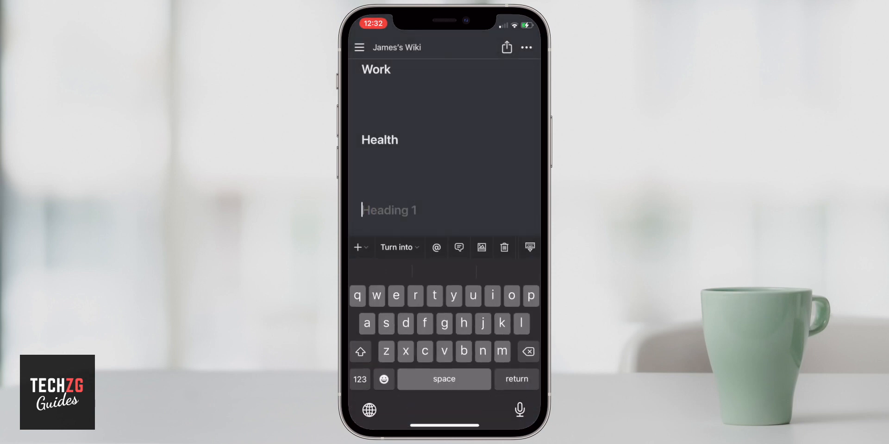
{"action": "type", "text": "Tasks"}
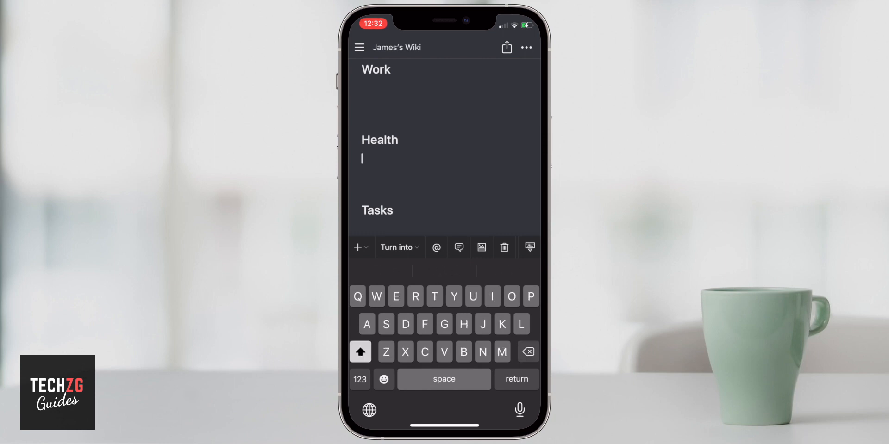
{"action": "key", "text": "backspace"}
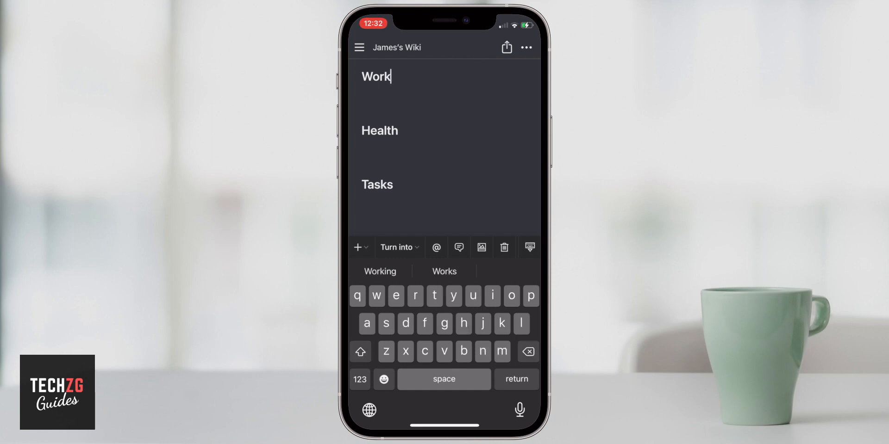
- Insert divider lines below the Work heading and below the Health heading
{"action": "key", "text": "return"}
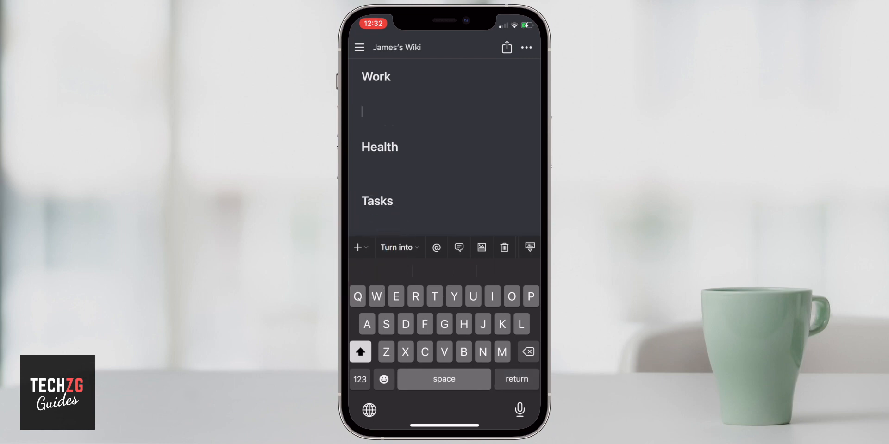
{"action": "left_click", "coordinate": [357, 248]}
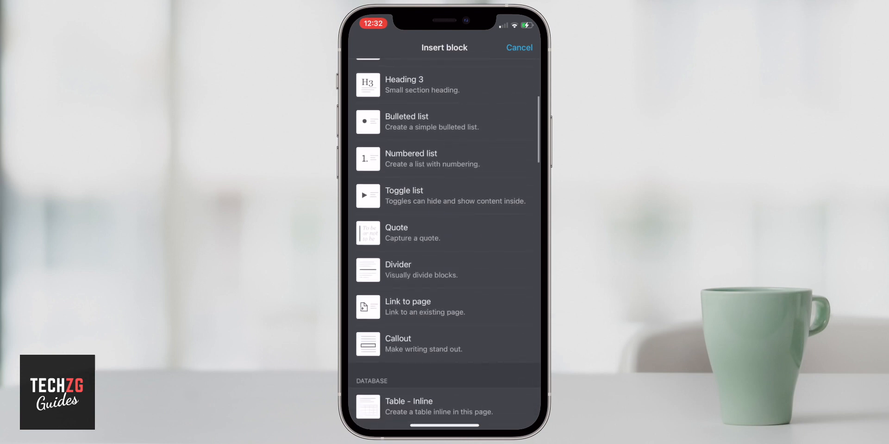
{"action": "left_click", "coordinate": [396, 270]}
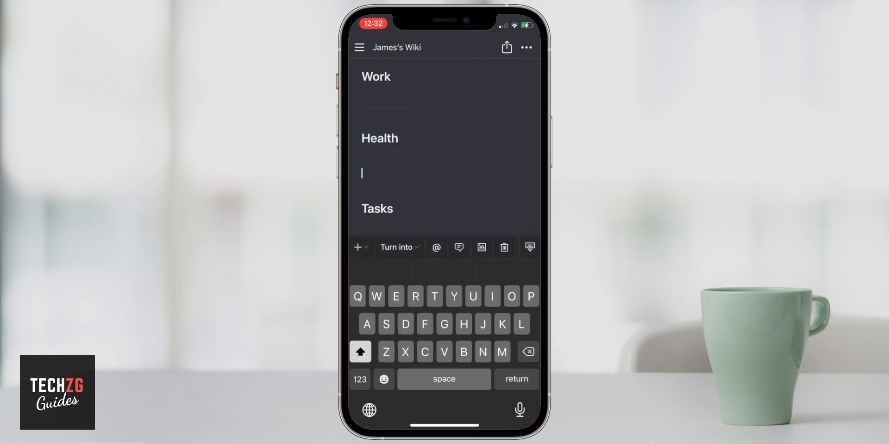
{"action": "left_click", "coordinate": [358, 247]}
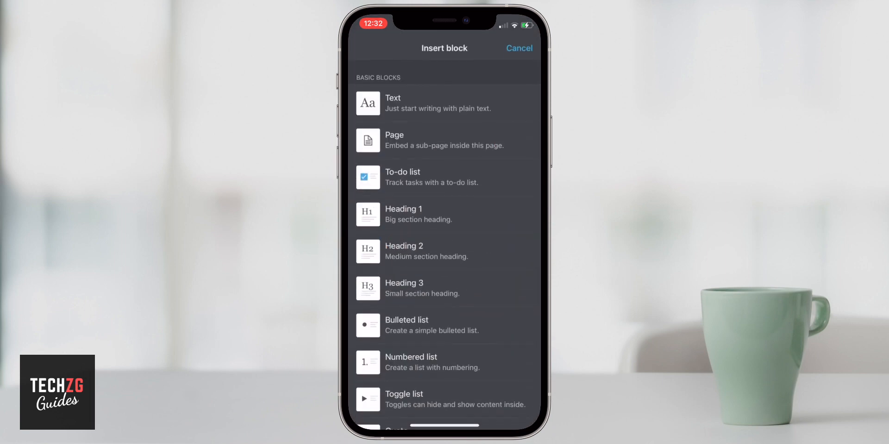
{"action": "left_click", "coordinate": [518, 48]}
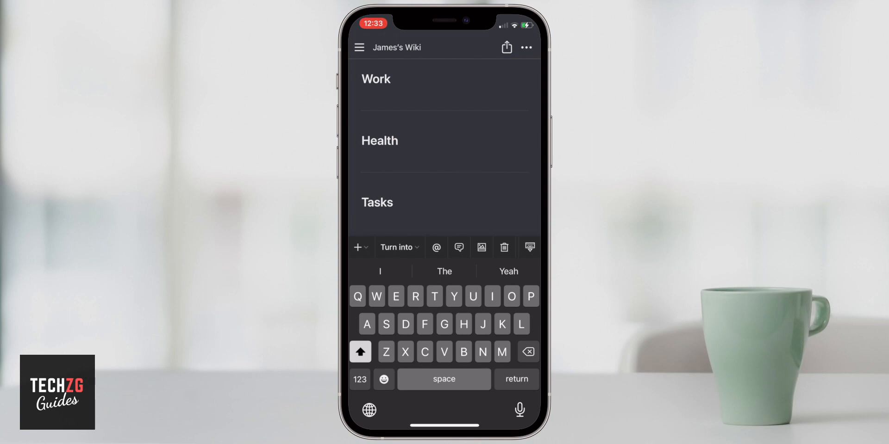
- Create a 'Weekly Tasks' sub-page under Work and return to James's Wiki
{"action": "left_click", "coordinate": [396, 247]}
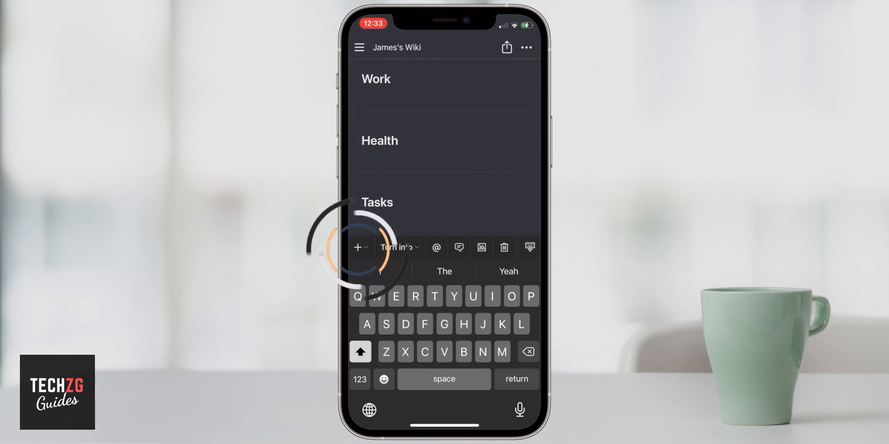
{"action": "left_click", "coordinate": [358, 247]}
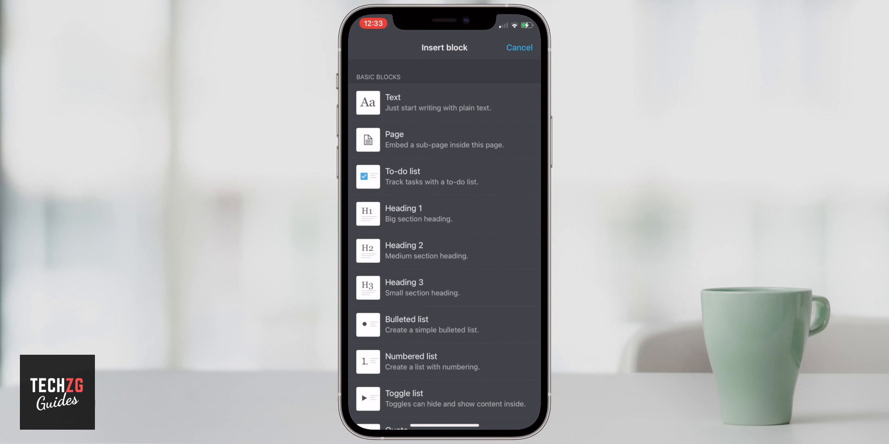
{"action": "left_click", "coordinate": [518, 47]}
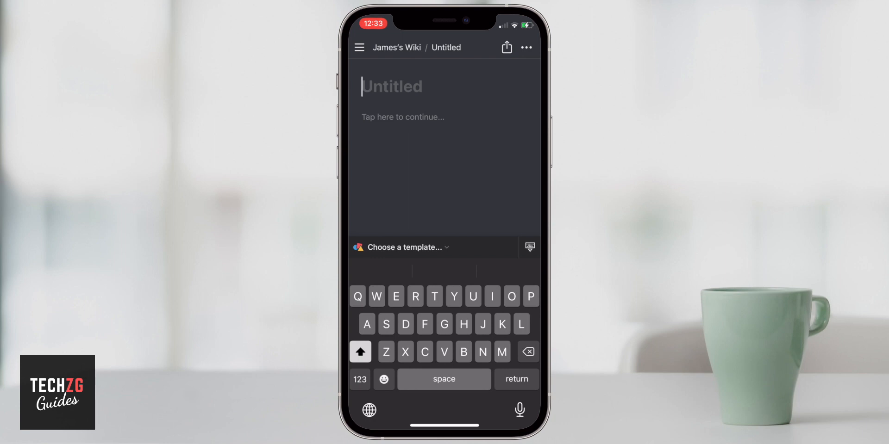
{"action": "type", "text": "Weekly"}
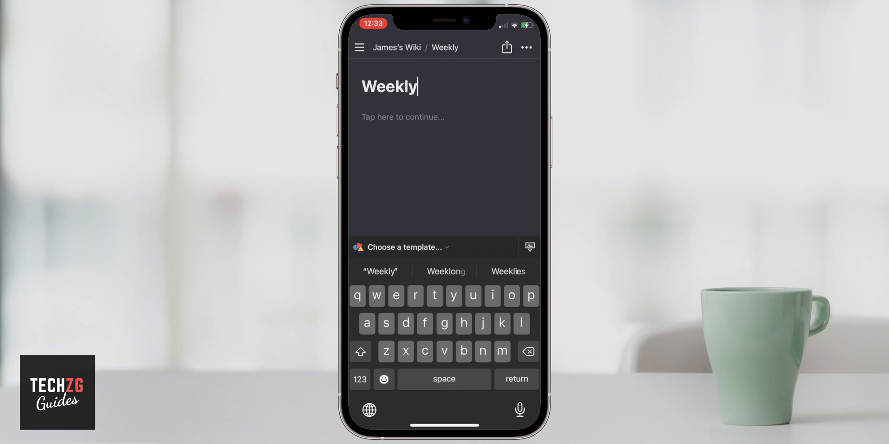
{"action": "type", "text": "Tasks"}
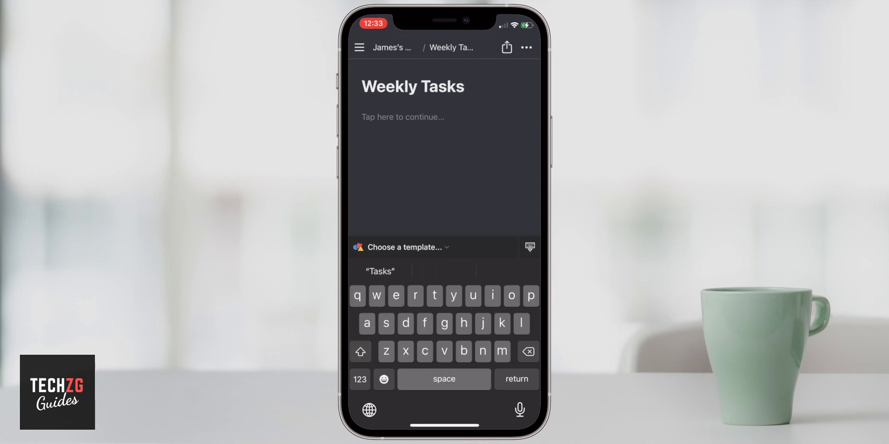
{"action": "left_click", "coordinate": [413, 86]}
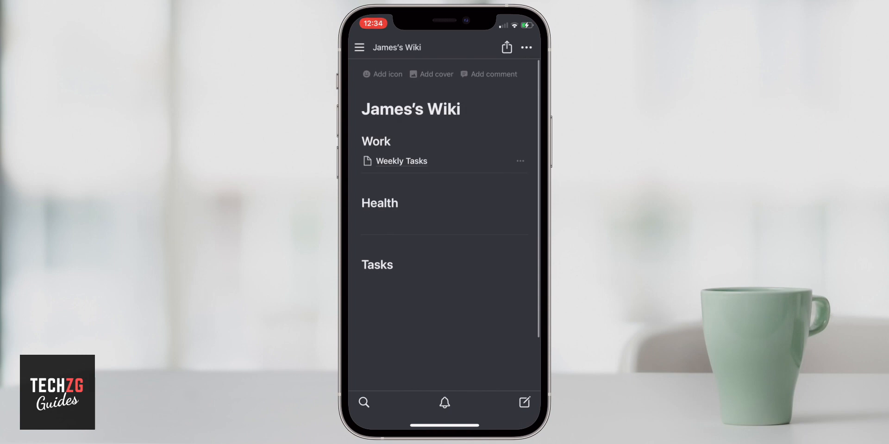
- Create a 'Work Group' sub-page on the line below Weekly Tasks
{"action": "scroll", "scroll_direction": "up", "scroll_amount": 3}
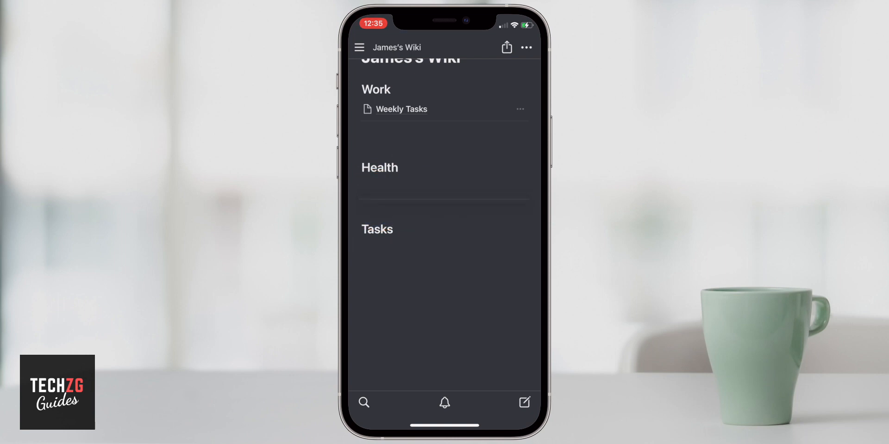
{"action": "scroll", "scroll_direction": "down", "scroll_amount": 3}
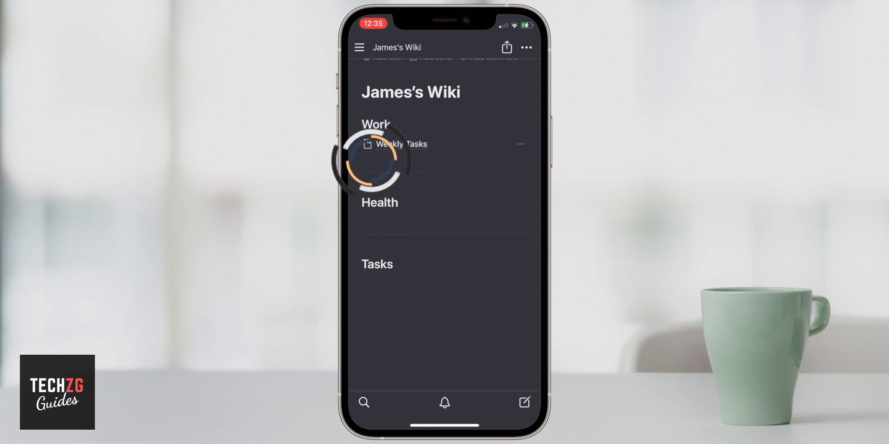
{"action": "left_click", "coordinate": [445, 165]}
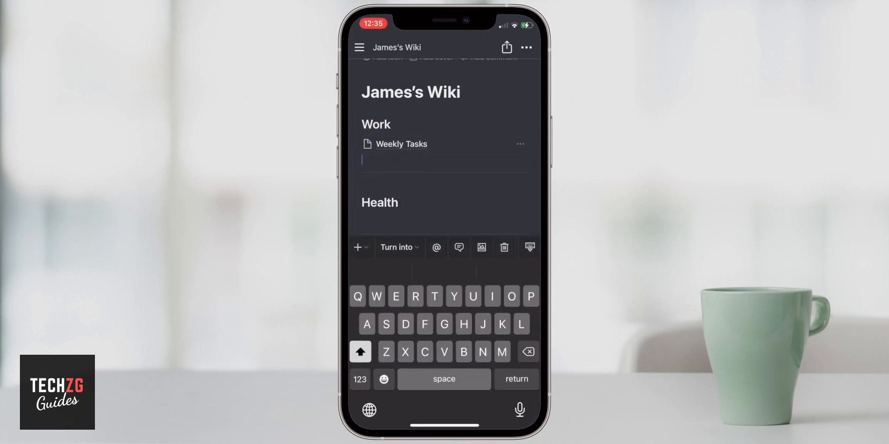
{"action": "left_click", "coordinate": [357, 247]}
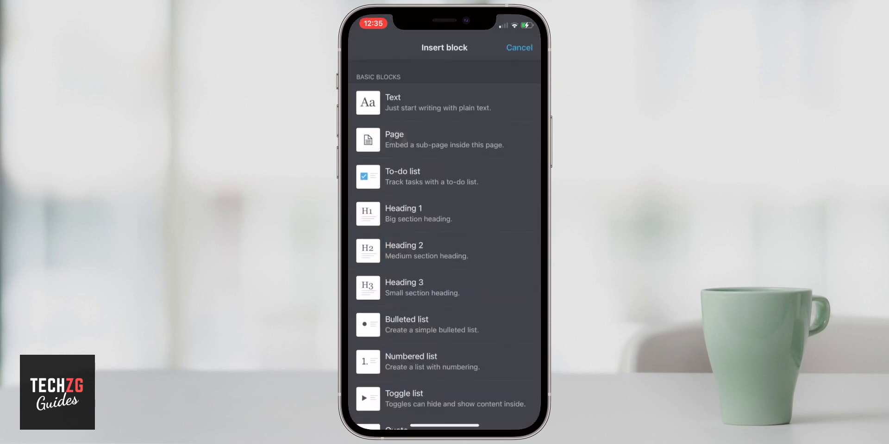
{"action": "left_click", "coordinate": [518, 48]}
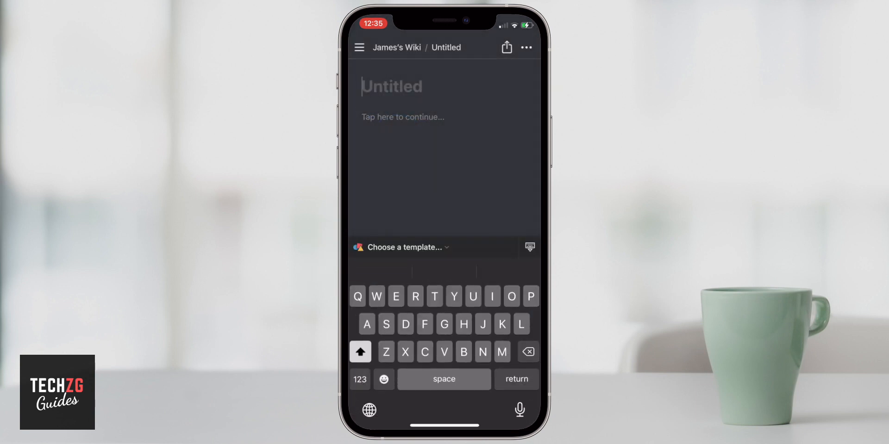
{"action": "type", "text": "Work Gro"}
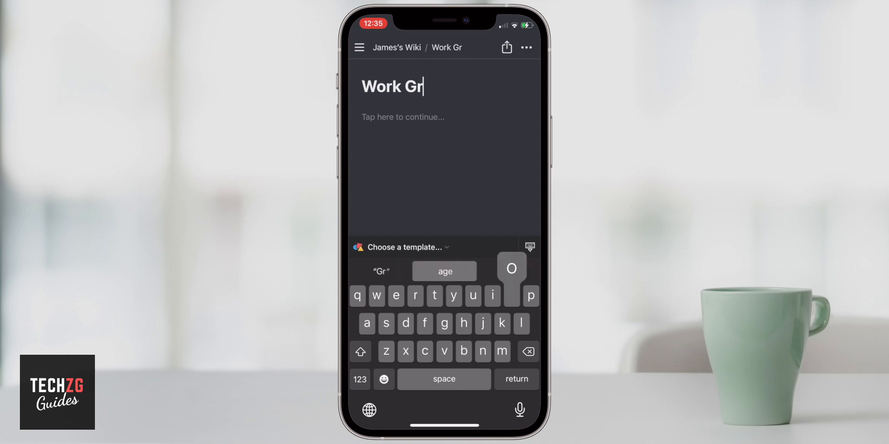
{"action": "type", "text": "oup"}
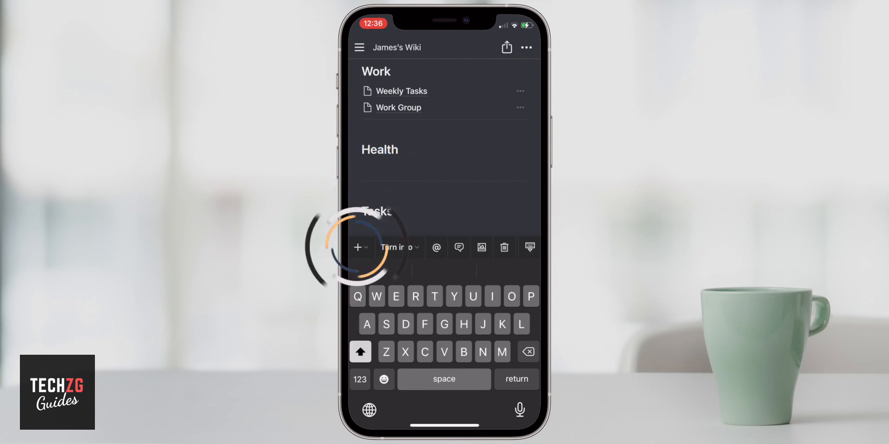
- Create the remaining sub-pages, including Clients, Workout Routine, Diet Tracker and Budget Planner
{"action": "left_click", "coordinate": [358, 248]}
{"action": "type", "text": "Workout R"}
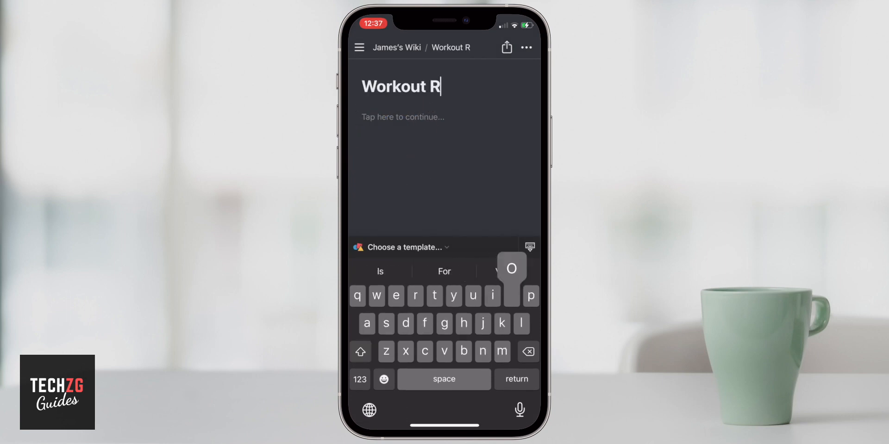
{"action": "type", "text": "outine"}
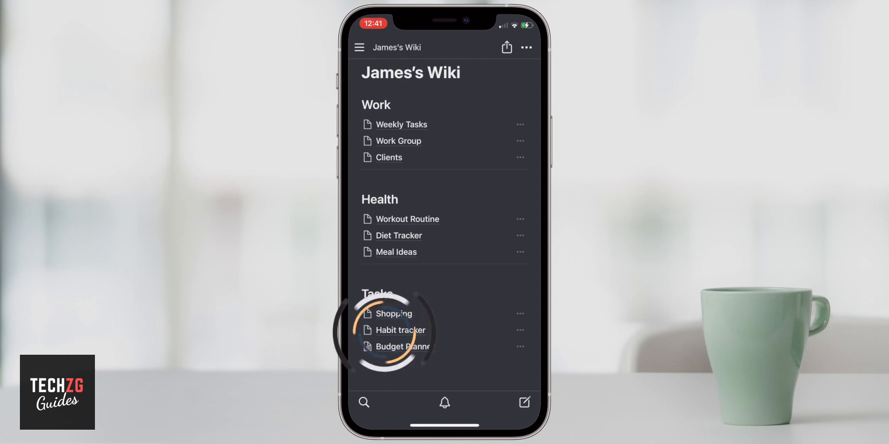
- Start a numbered list in the Habit tracker sub-page body
{"action": "left_click", "coordinate": [400, 329]}
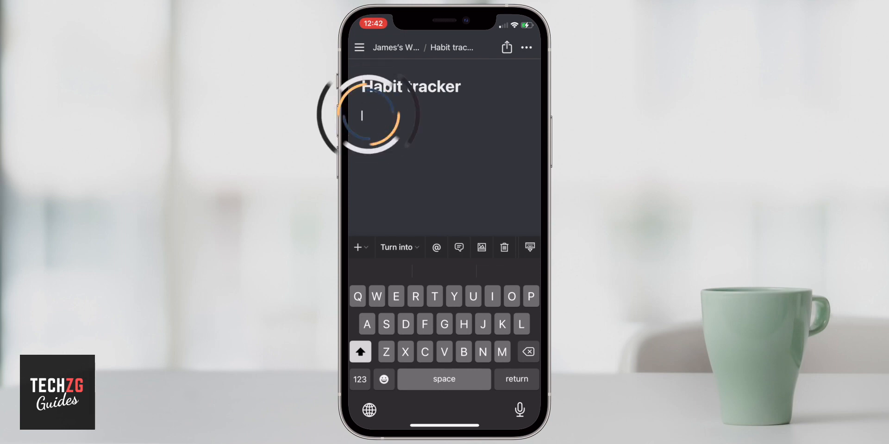
{"action": "left_click", "coordinate": [358, 247]}
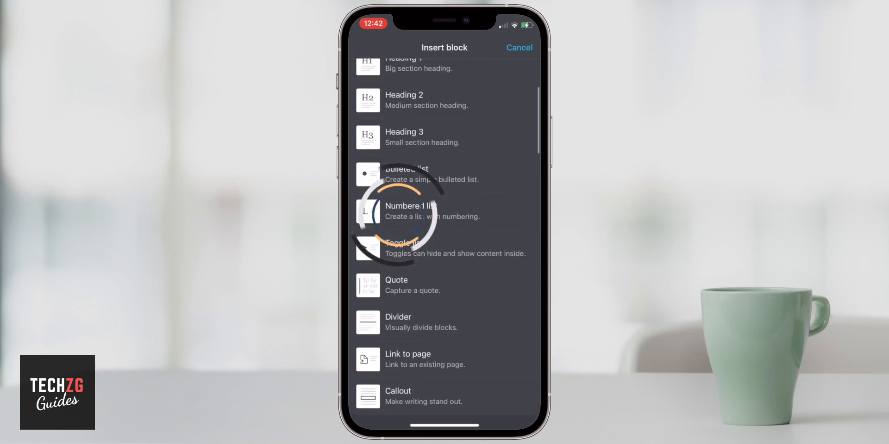
{"action": "left_click", "coordinate": [410, 211]}
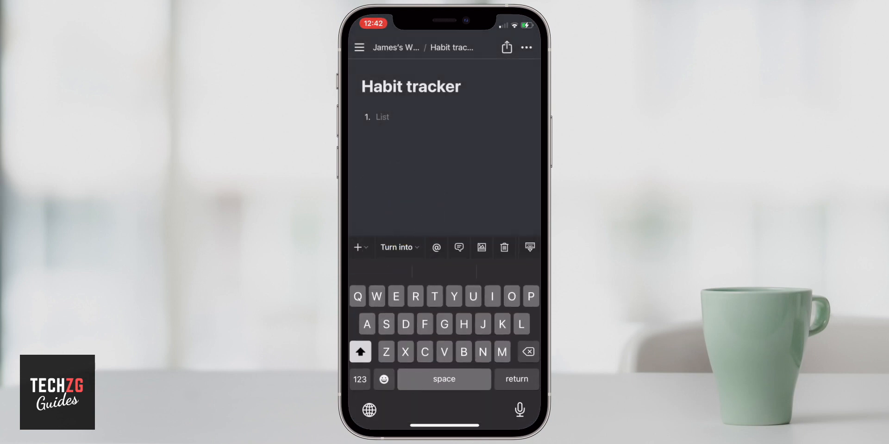
{"action": "left_click", "coordinate": [377, 117]}
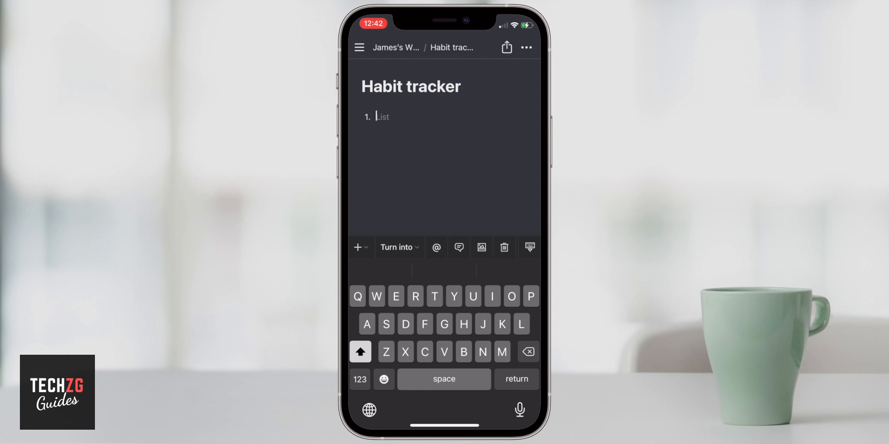
- Write the item 'Drink at least 2 glasses of water' and go back to James's Wiki
{"action": "type", "text": "Drink"}
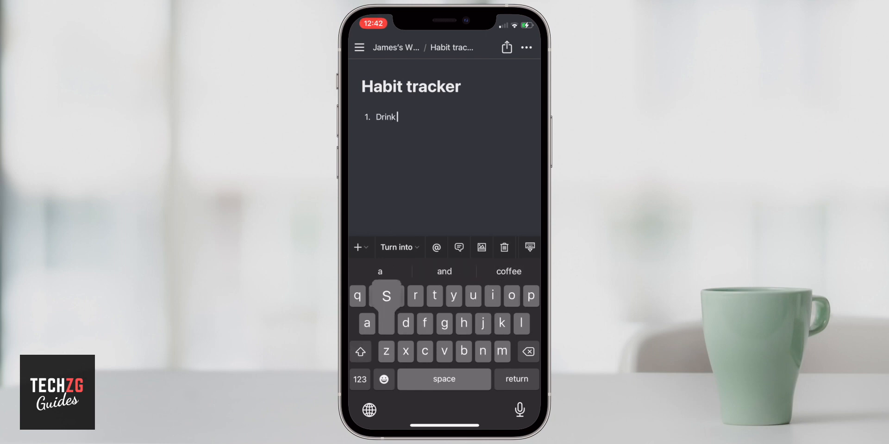
{"action": "type", "text": "at least 2"}
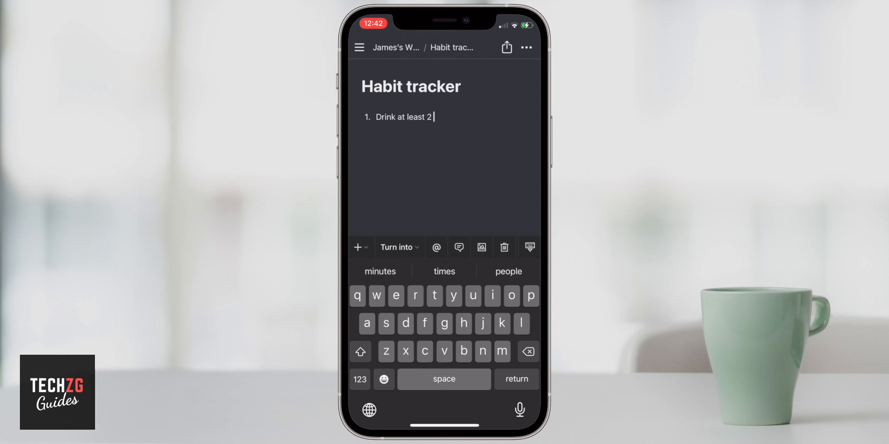
{"action": "type", "text": "glasses of water"}
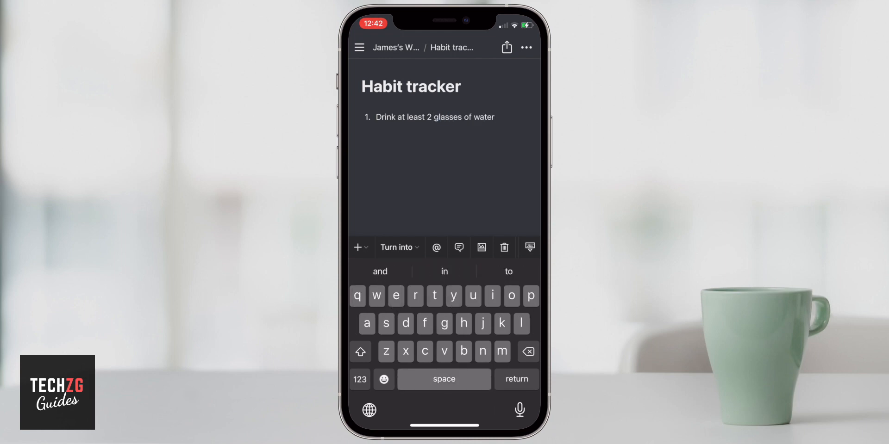
{"action": "left_click", "coordinate": [396, 48]}
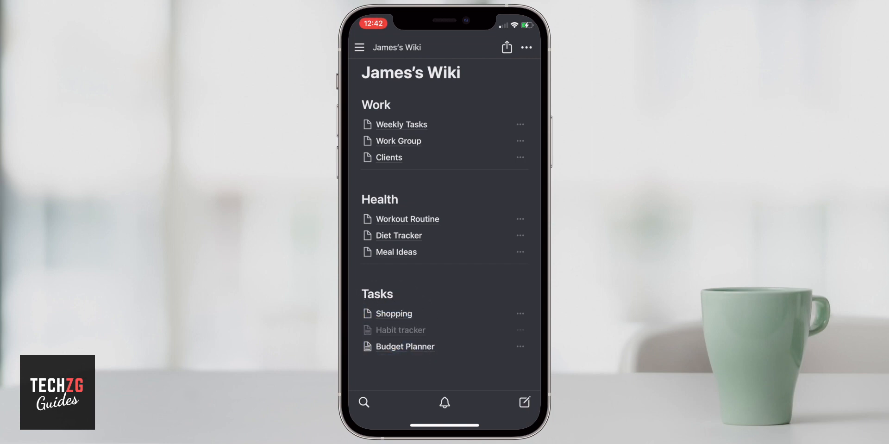
- In Habit tracker, select its yarn-ball icon and review the Upload an image option
{"action": "left_click", "coordinate": [401, 330]}
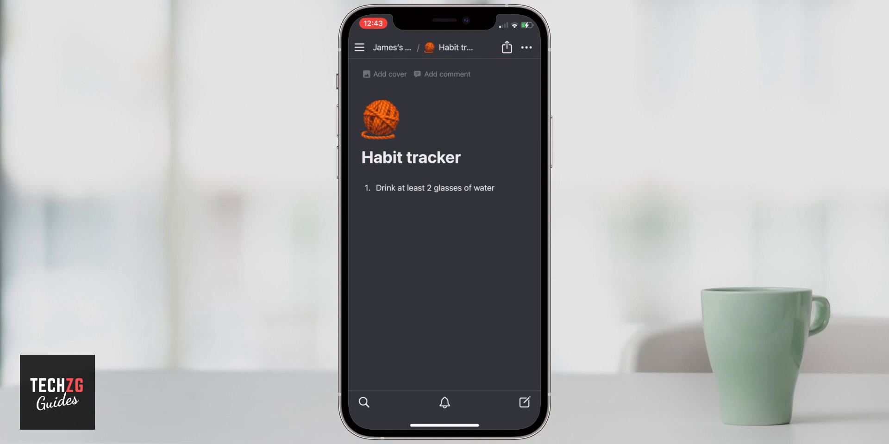
{"action": "left_click", "coordinate": [381, 120]}
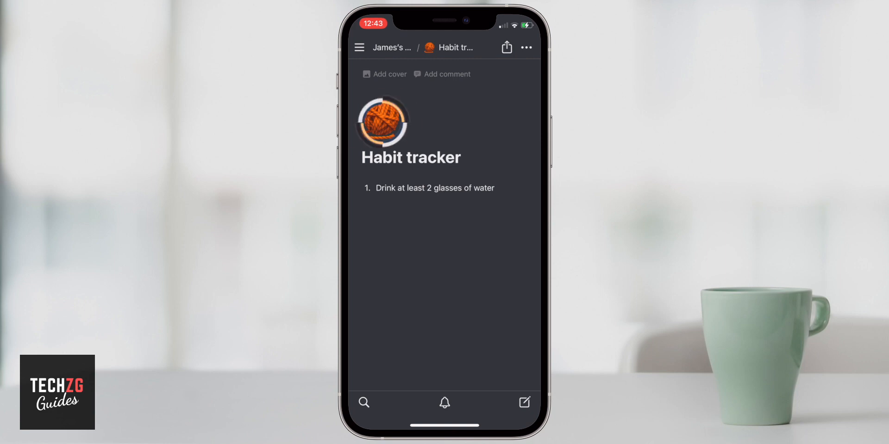
{"action": "left_click", "coordinate": [383, 121]}
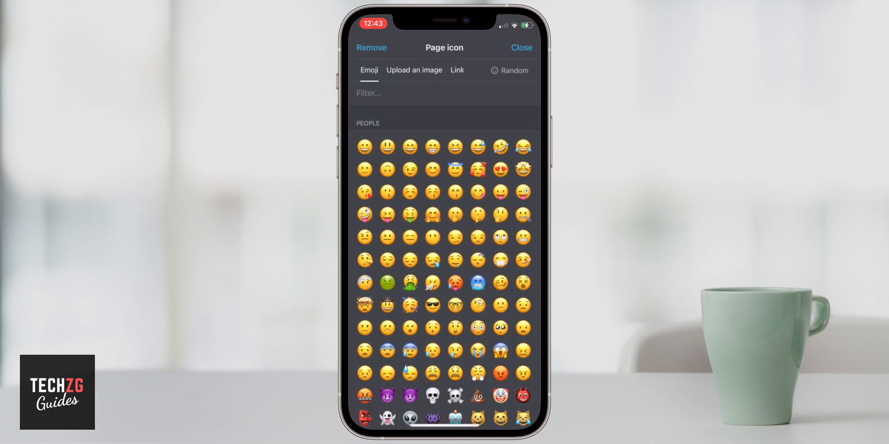
{"action": "left_click", "coordinate": [414, 70]}
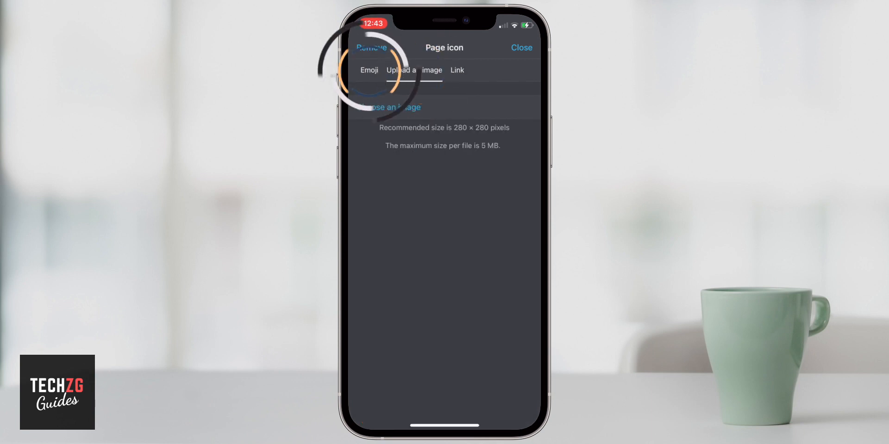
- Choose the clock emoji as Habit tracker's icon and return to James's Wiki
{"action": "left_click", "coordinate": [369, 70]}
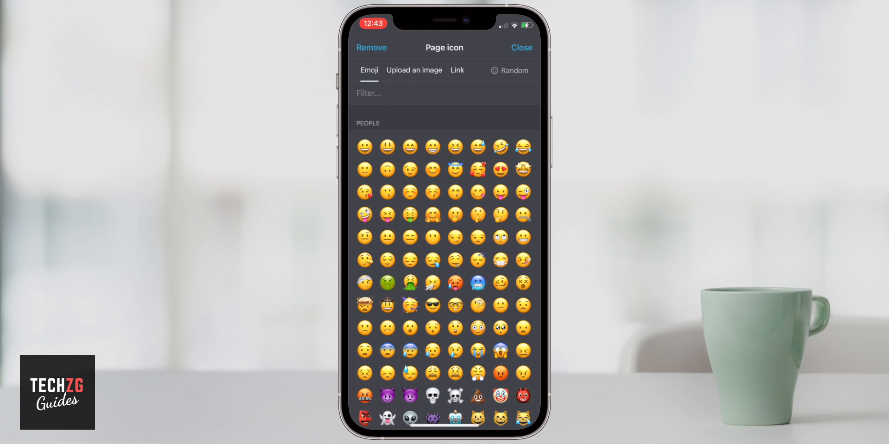
{"action": "scroll", "scroll_direction": "down", "scroll_amount": 3}
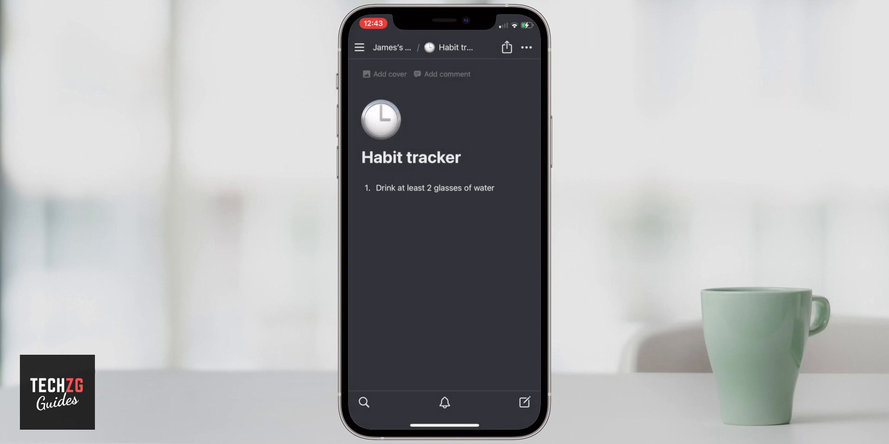
{"action": "left_click", "coordinate": [392, 47]}
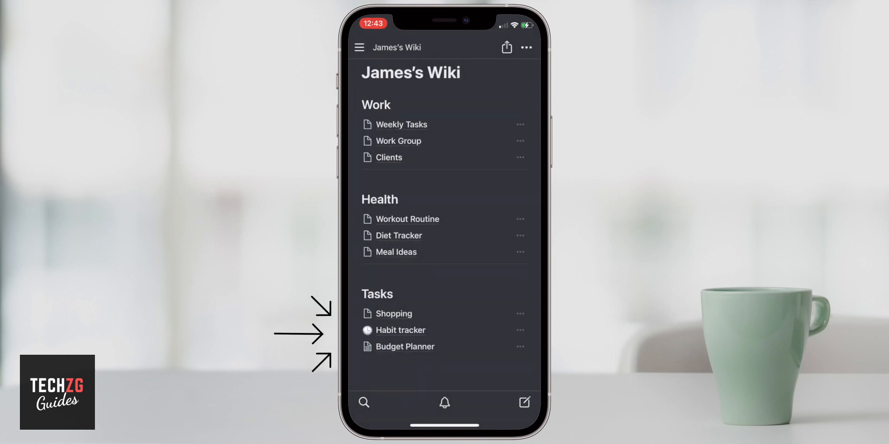
- Review the emoji-iconed sub-pages on James's Wiki, then go into the Weekly Tasks page
{"action": "left_click", "coordinate": [367, 124]}
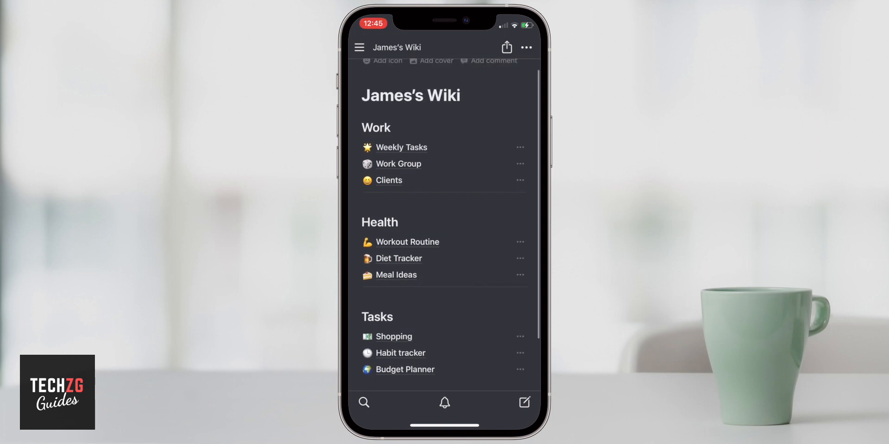
{"action": "scroll", "scroll_direction": "up", "scroll_amount": 3}
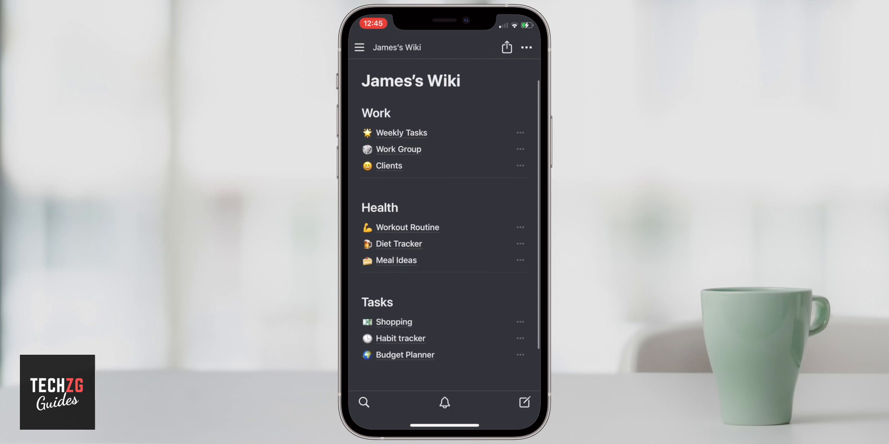
{"action": "scroll", "scroll_direction": "up", "scroll_amount": 3}
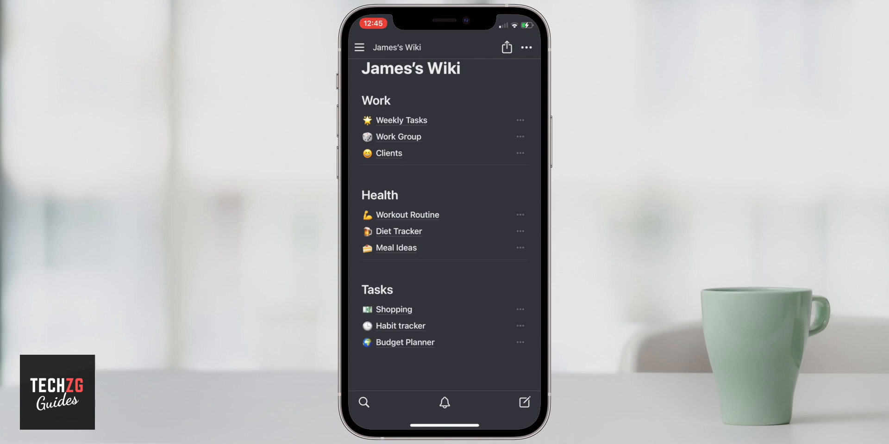
{"action": "left_click", "coordinate": [401, 120]}
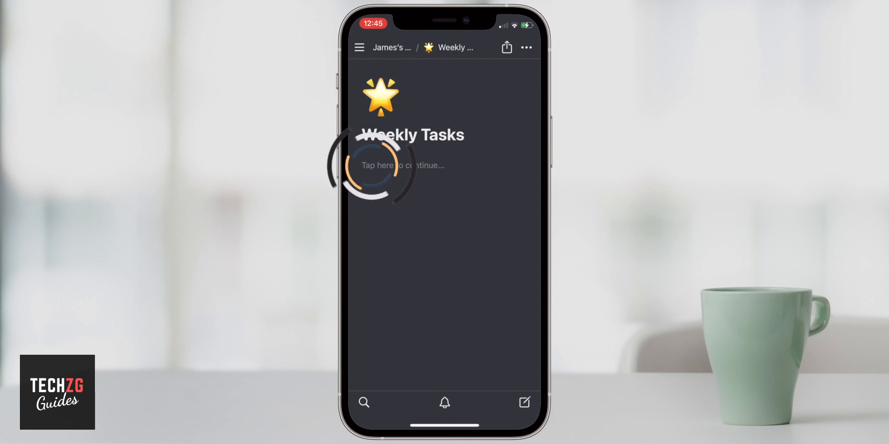
- Insert a new Untitled sub-page in Weekly Tasks and browse its template choices
{"action": "left_click", "coordinate": [401, 165]}
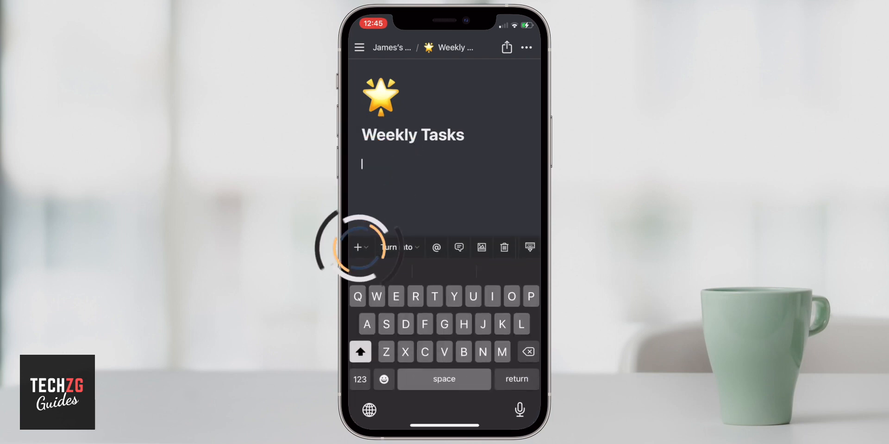
{"action": "left_click", "coordinate": [357, 248]}
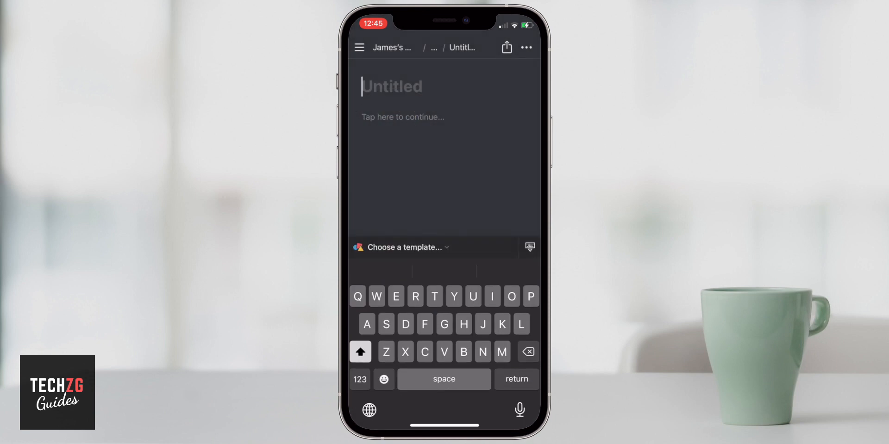
{"action": "left_click", "coordinate": [403, 247]}
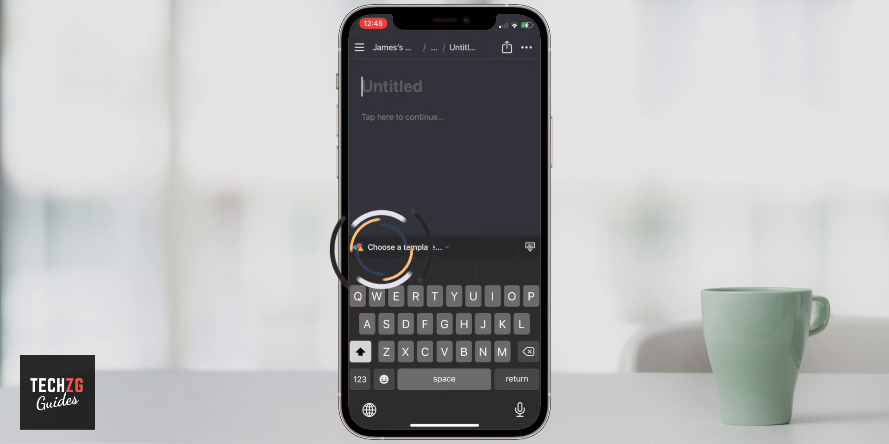
{"action": "left_click", "coordinate": [398, 247]}
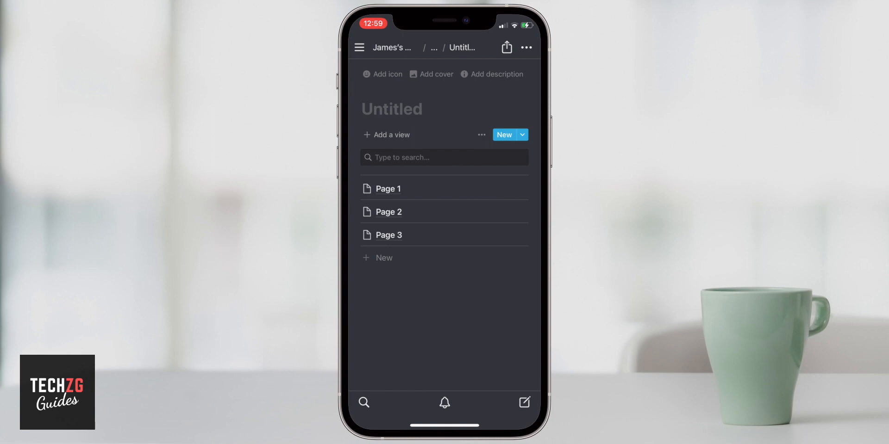
- Return from the new sub-page to Weekly Tasks and then to James's Wiki
{"action": "left_click", "coordinate": [391, 109]}
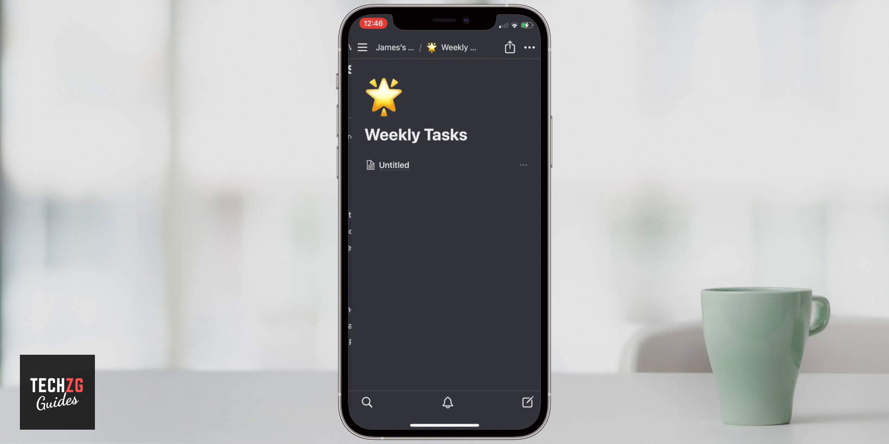
{"action": "left_click", "coordinate": [395, 47]}
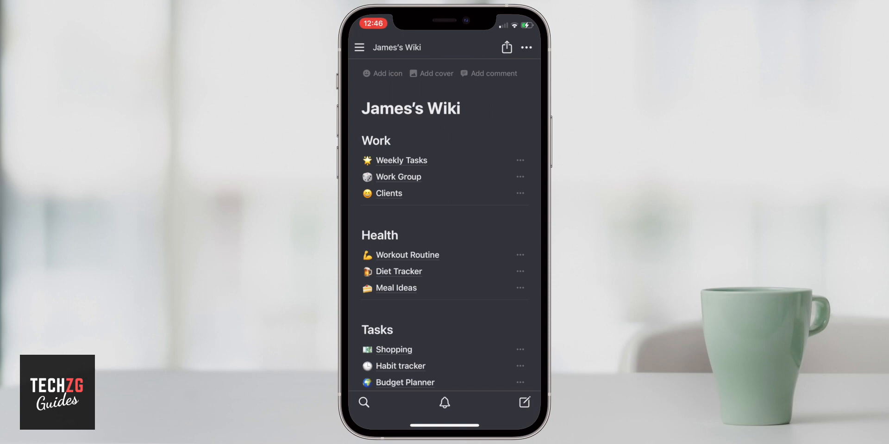
- In the sidebar, expand James's Wiki to check its nested sub-pages, then collapse it
{"action": "left_click", "coordinate": [359, 47]}
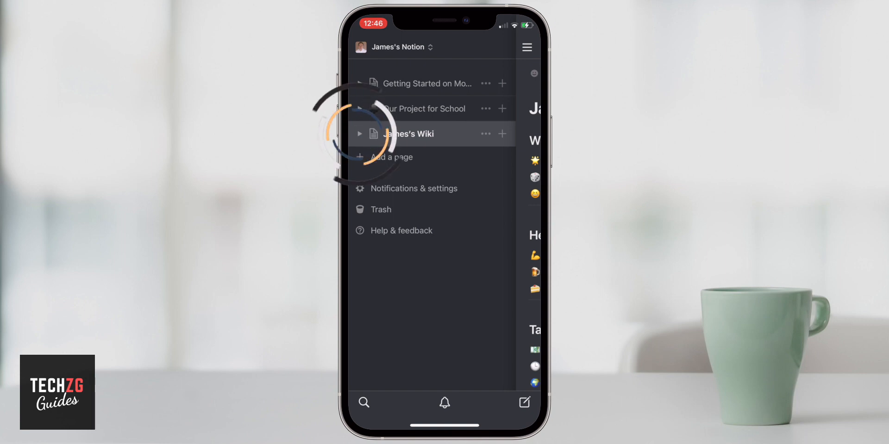
{"action": "left_click", "coordinate": [359, 133]}
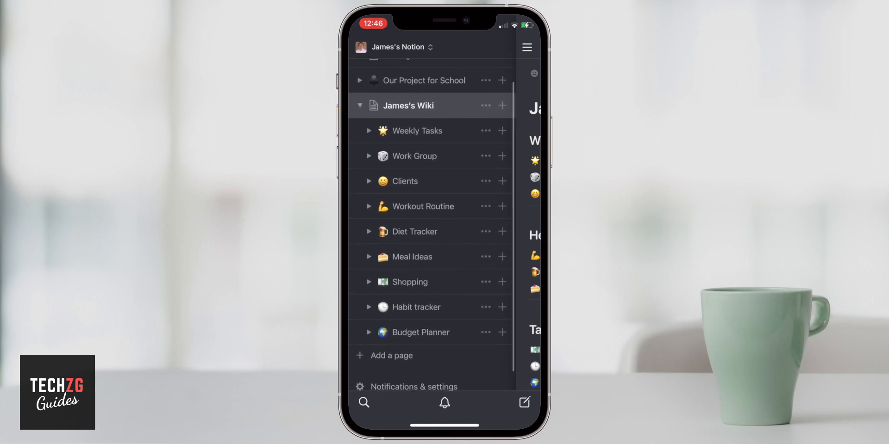
{"action": "scroll", "scroll_direction": "down", "scroll_amount": 3}
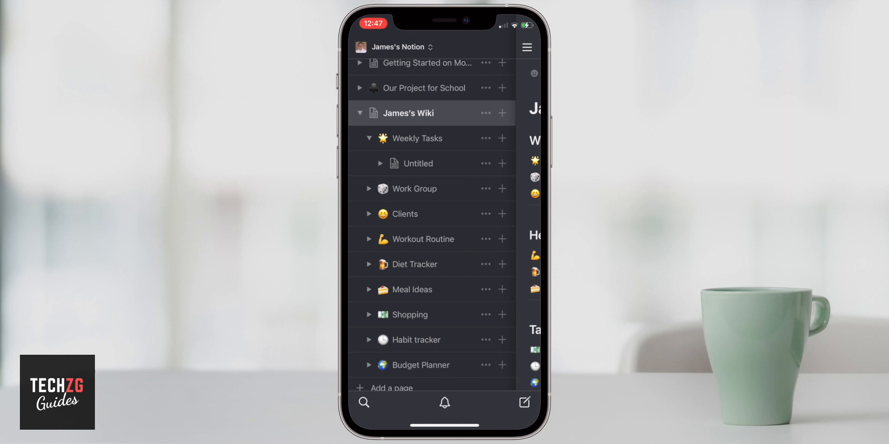
{"action": "left_click", "coordinate": [359, 113]}
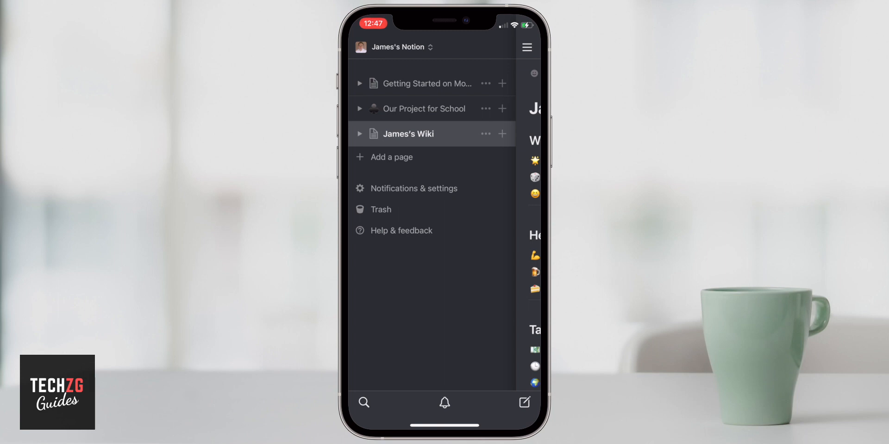
- Move James's Wiki above Getting Started on Mobile in the sidebar and return to the wiki page
{"action": "left_click", "coordinate": [408, 133]}
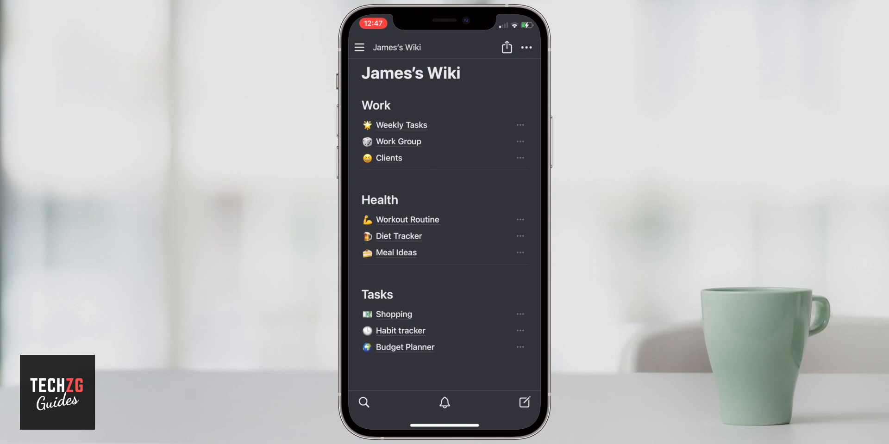
{"action": "left_click", "coordinate": [360, 48]}
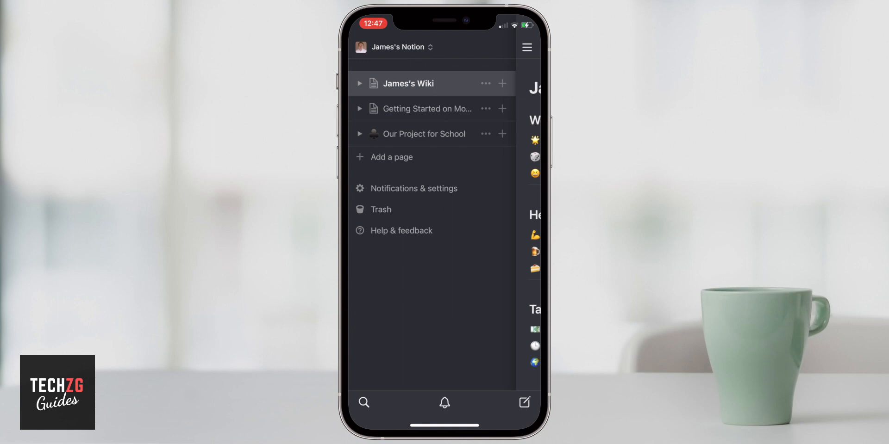
{"action": "left_click", "coordinate": [409, 84]}
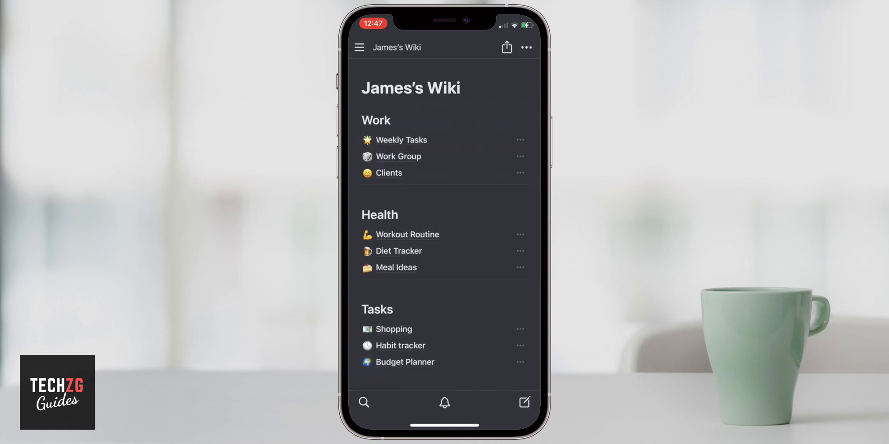